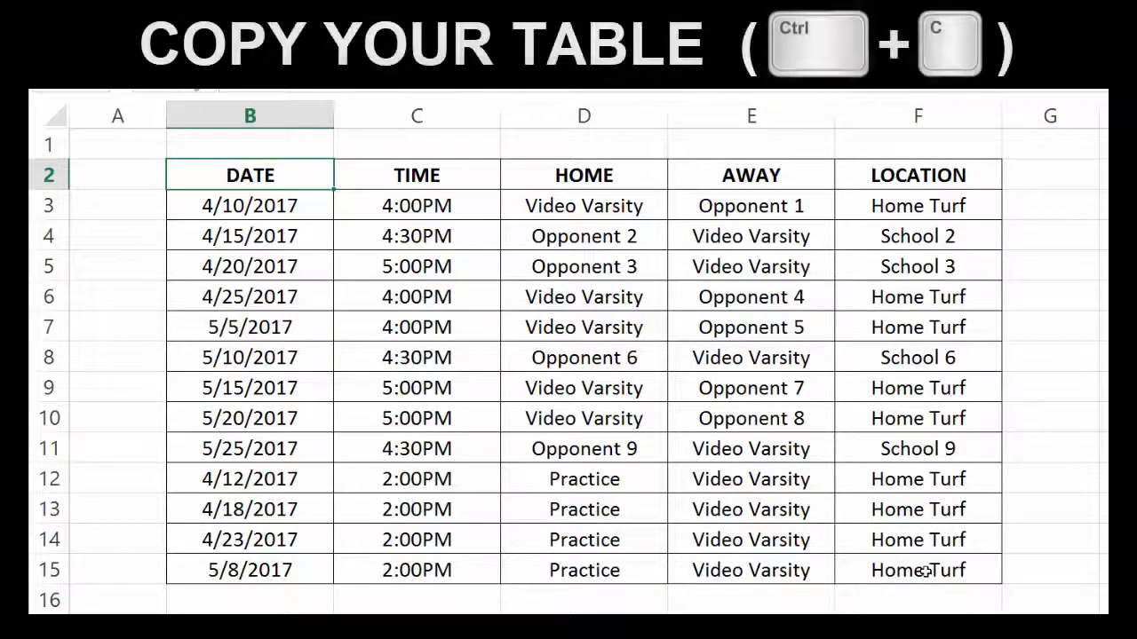
Copy the game schedule table B2:F15 with dates, times, home, away and locations.
right_click(661, 363)
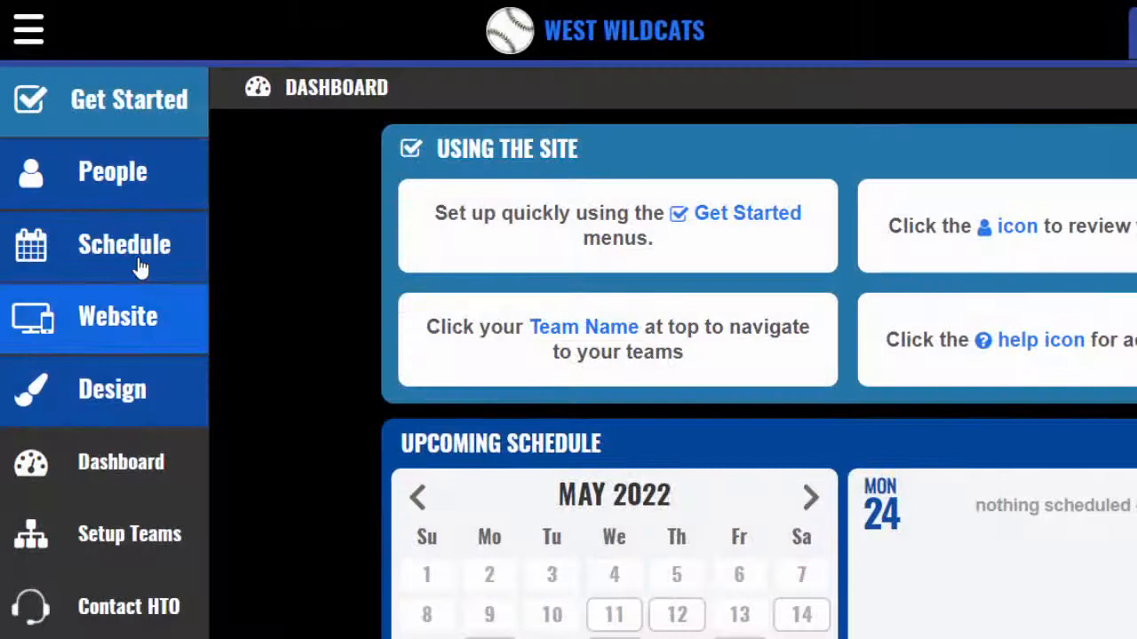
Start a copy-and-paste schedule import for Multiple Teams (League) via Schedule > Import Schedule.
left_click(124, 245)
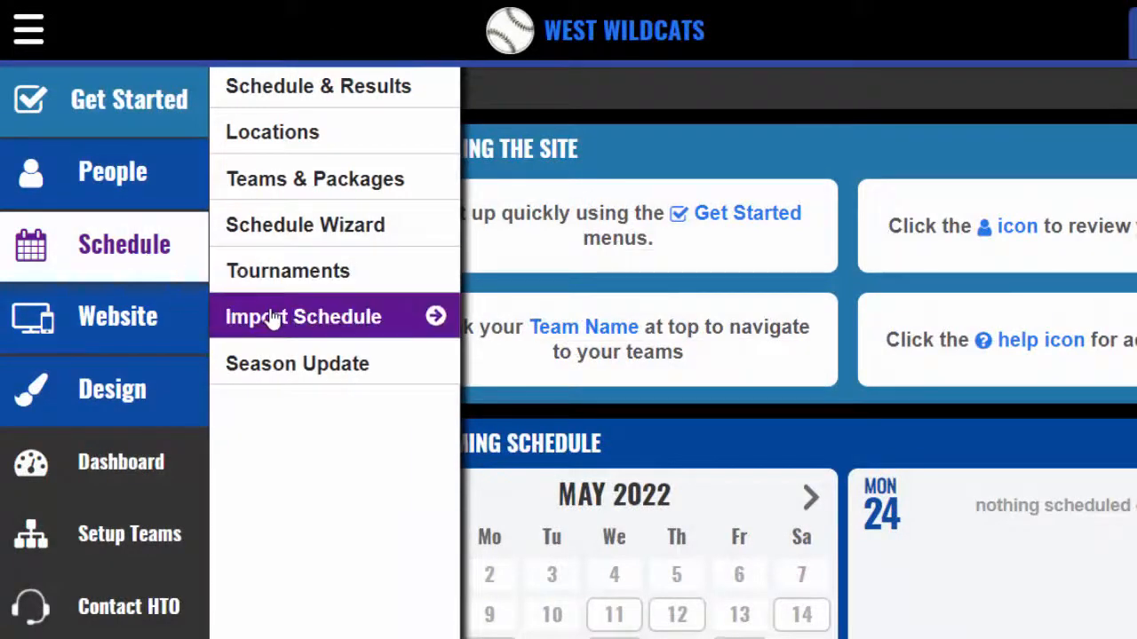
left_click(302, 316)
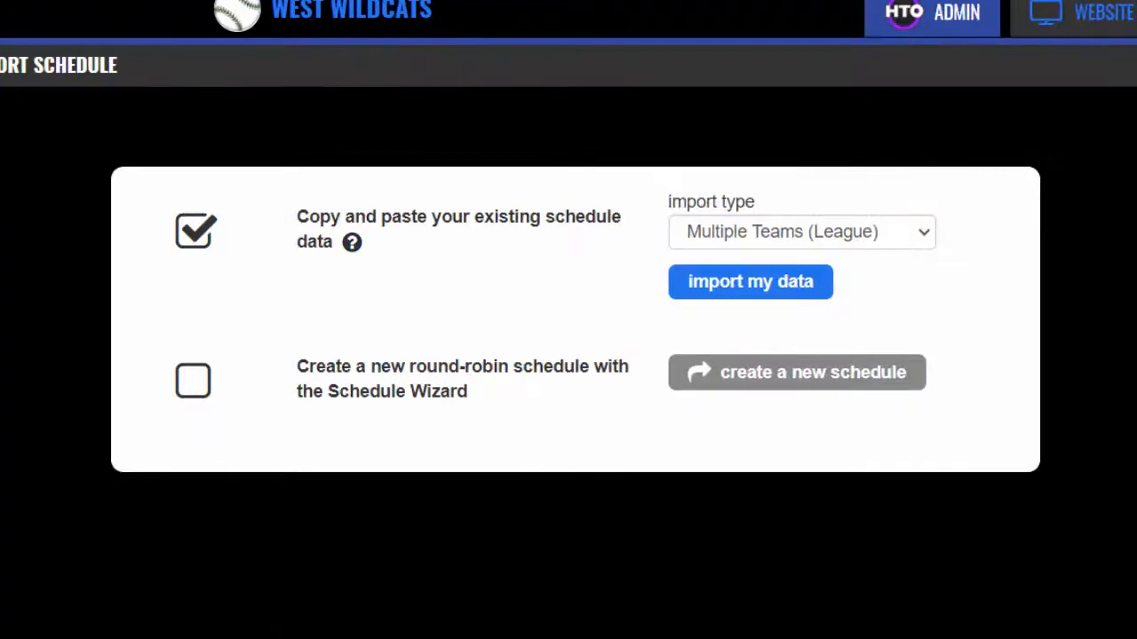
mouse_move(702, 298)
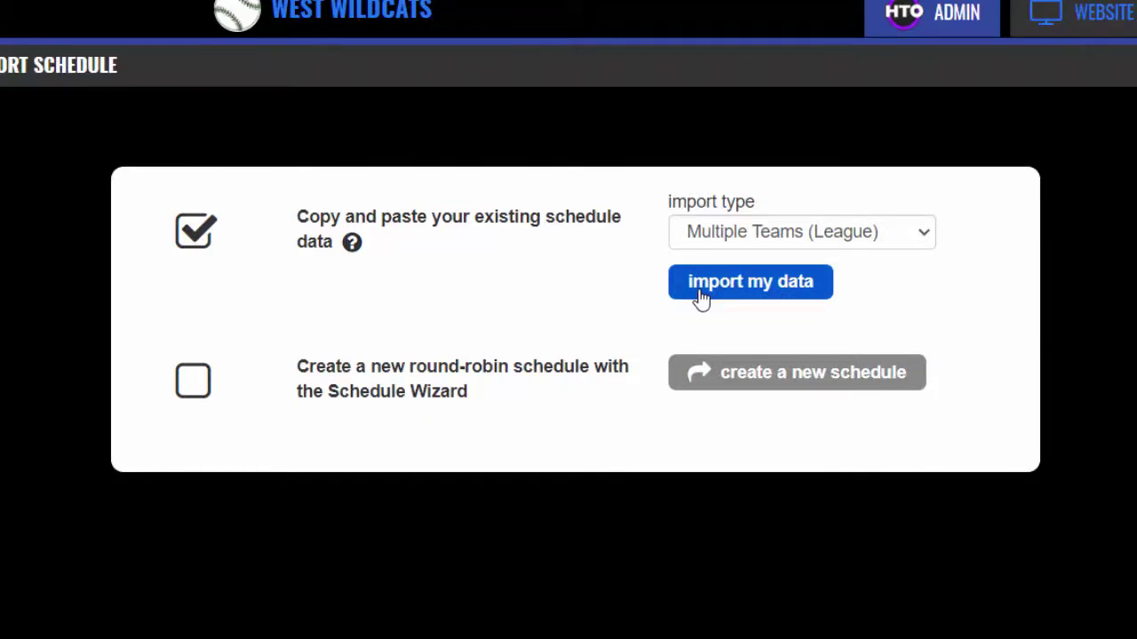
left_click(750, 280)
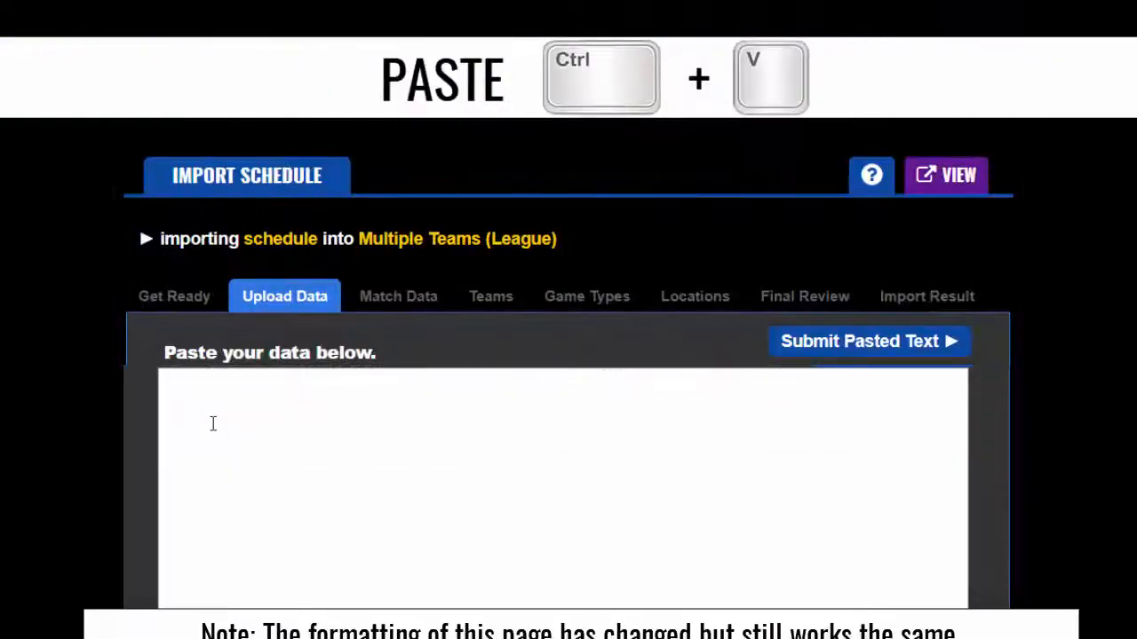
Paste the copied schedule rows into the data box and submit the pasted text.
right_click(213, 423)
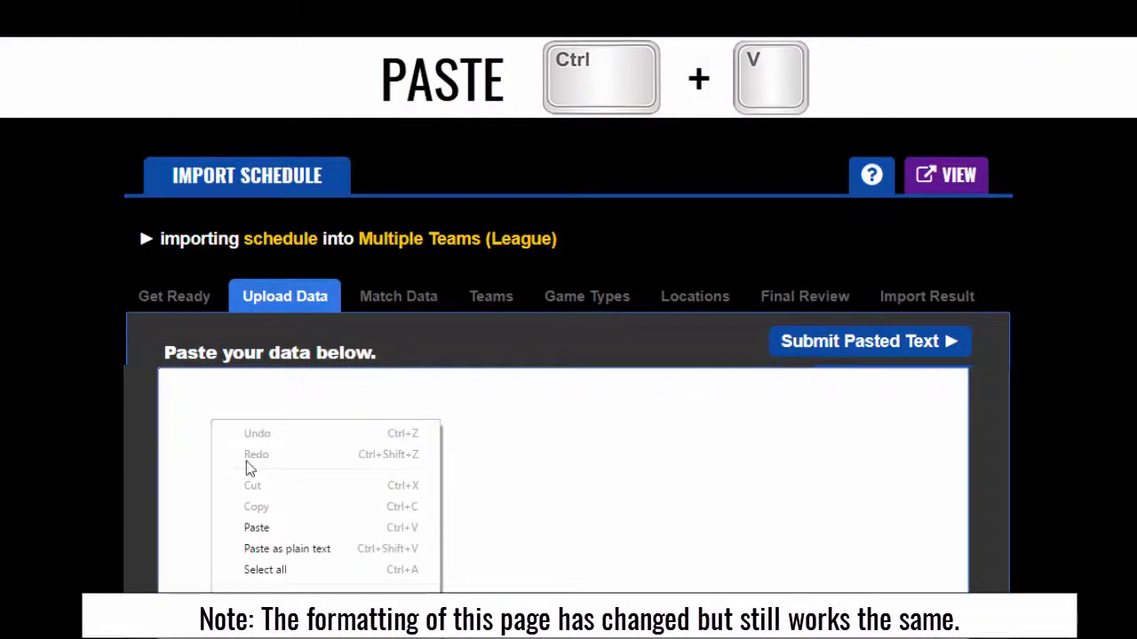
left_click(255, 528)
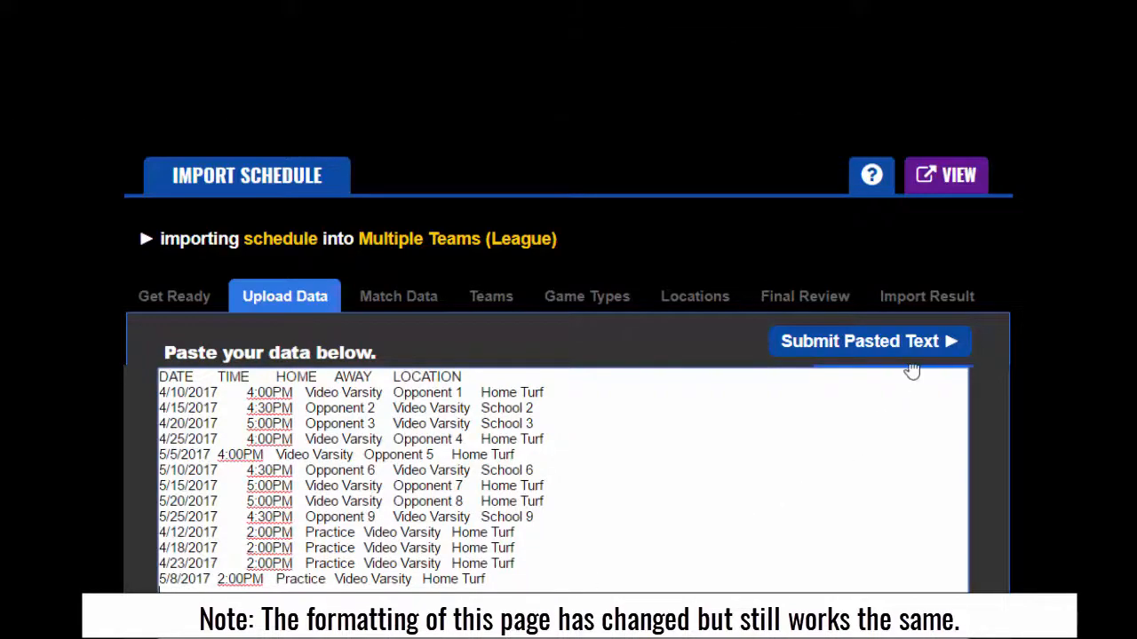
left_click(869, 341)
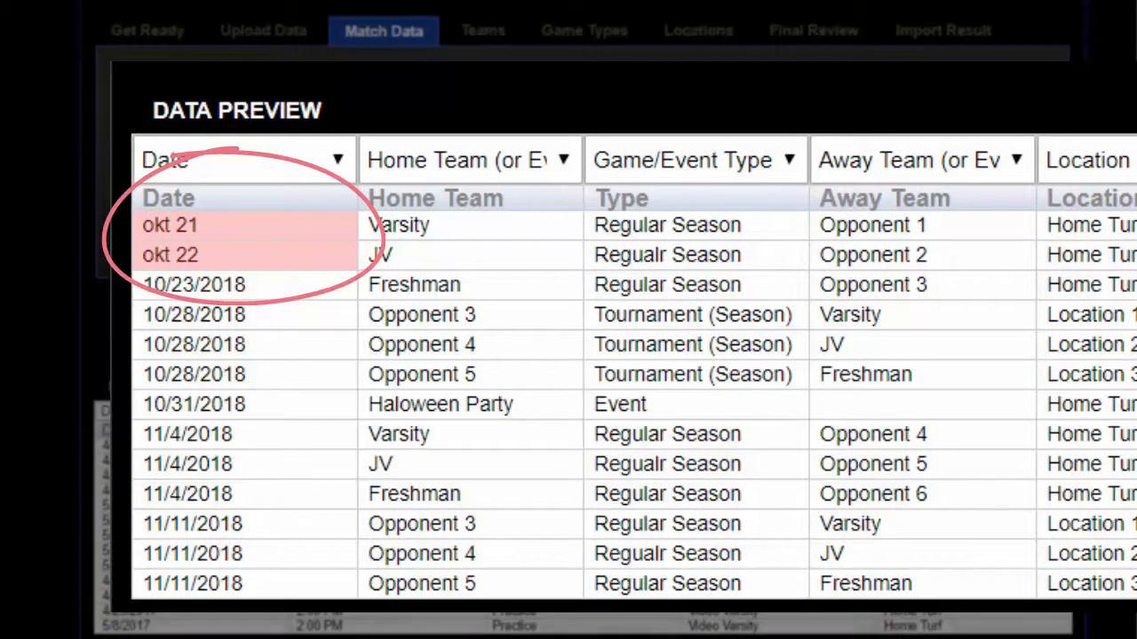
Accept the verified Match Data column preview and continue to team matching.
left_click(973, 87)
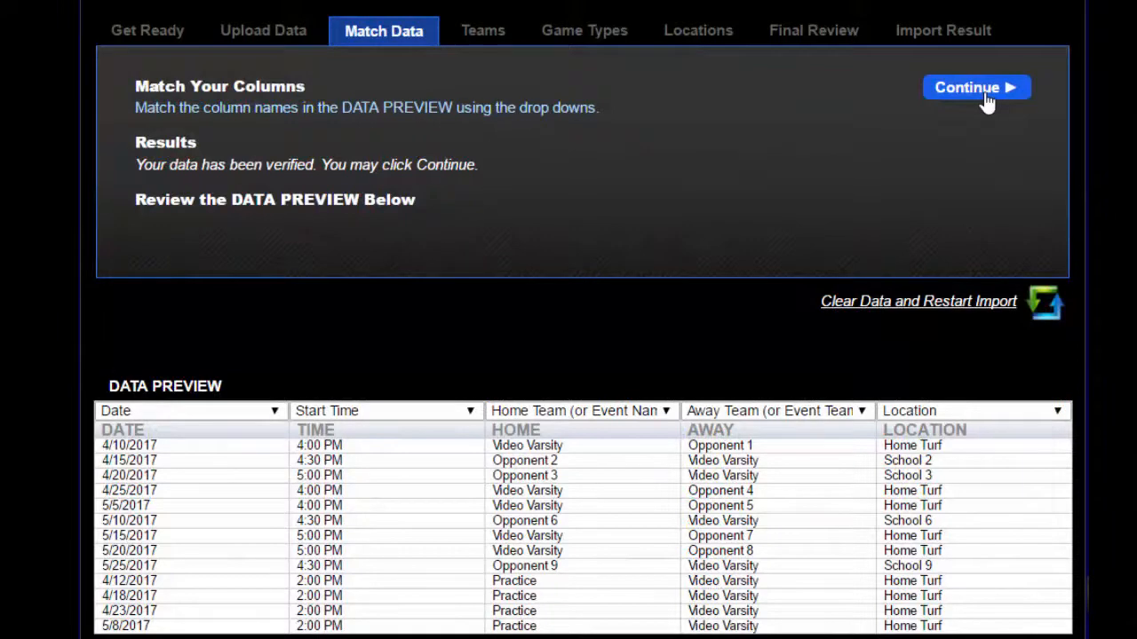
left_click(975, 87)
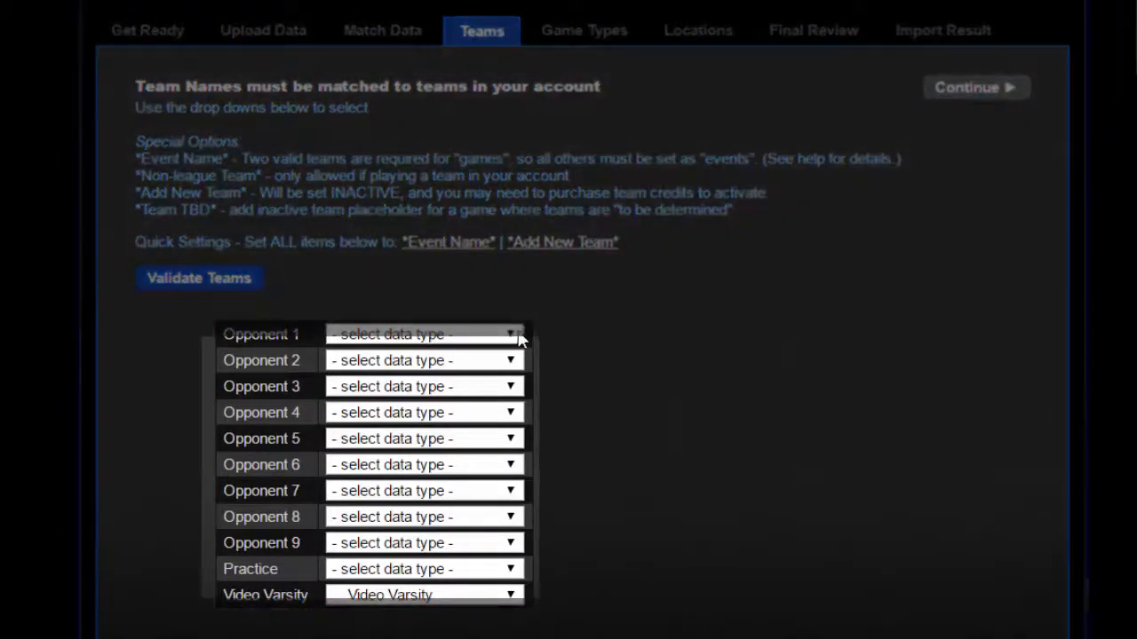
Set Opponent 1 as Non-league Team, Practice as Event Name, keep Video Varsity on the account team, and continue.
left_click(511, 334)
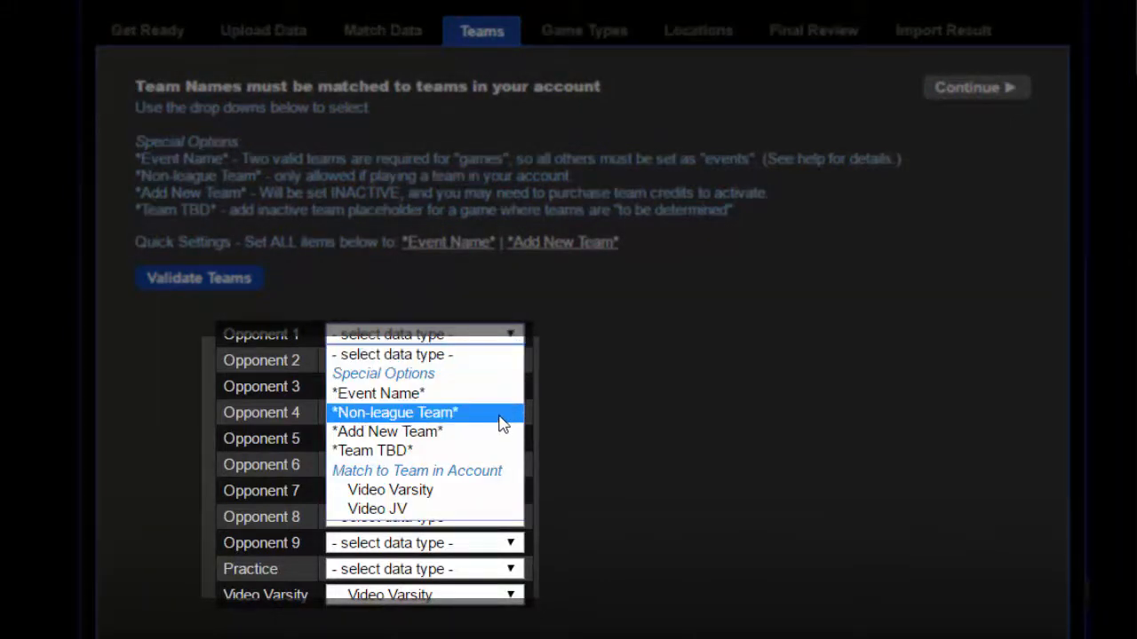
left_click(394, 412)
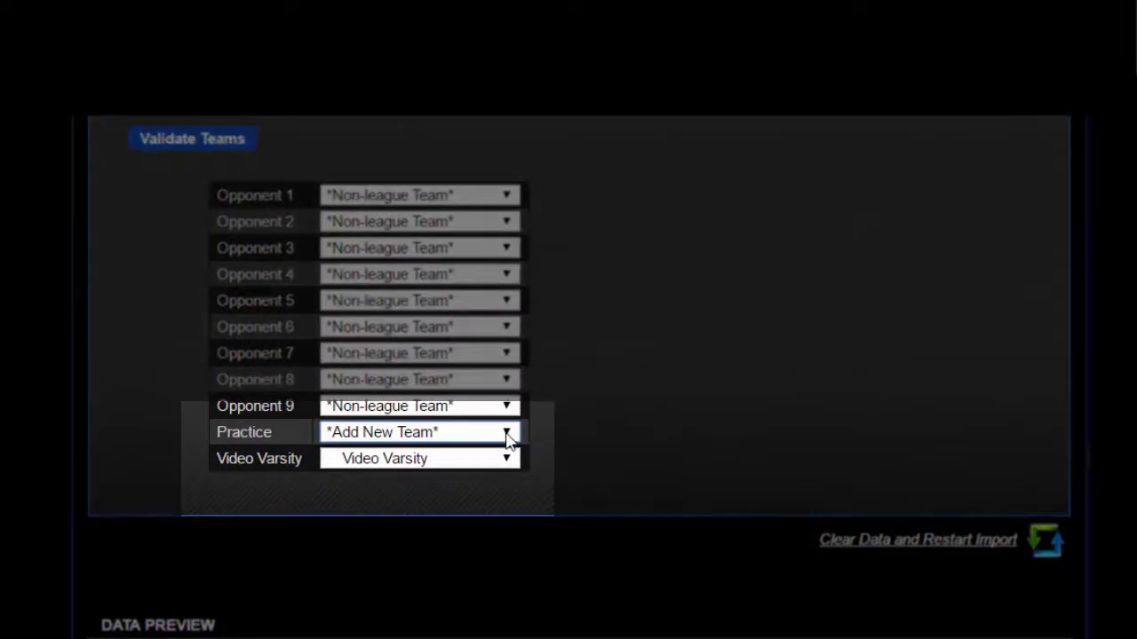
left_click(506, 434)
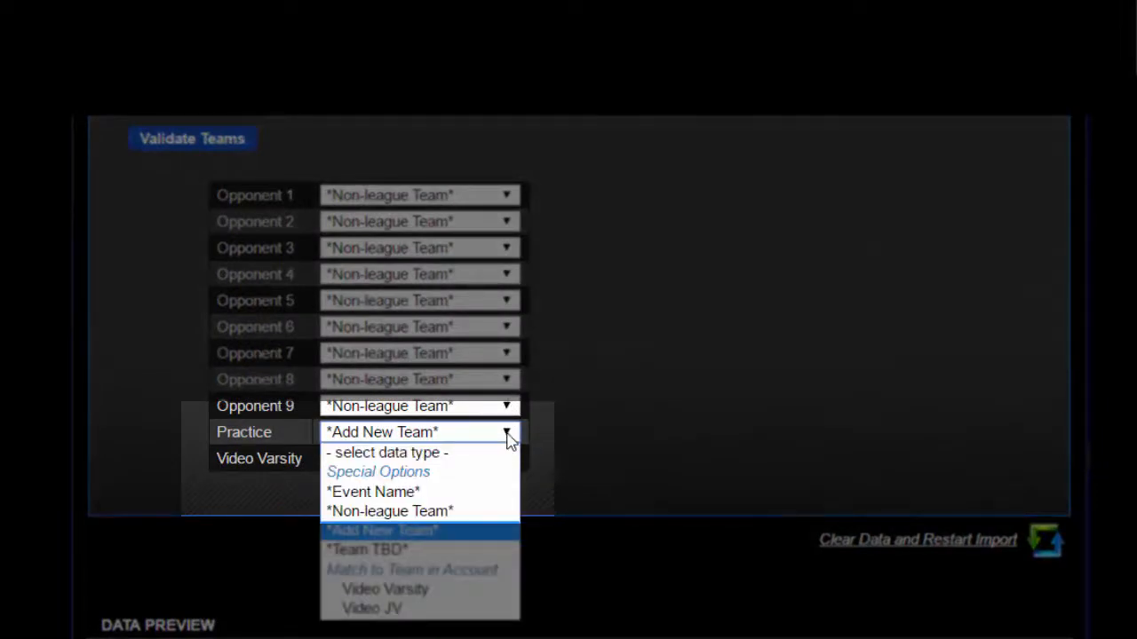
mouse_move(469, 492)
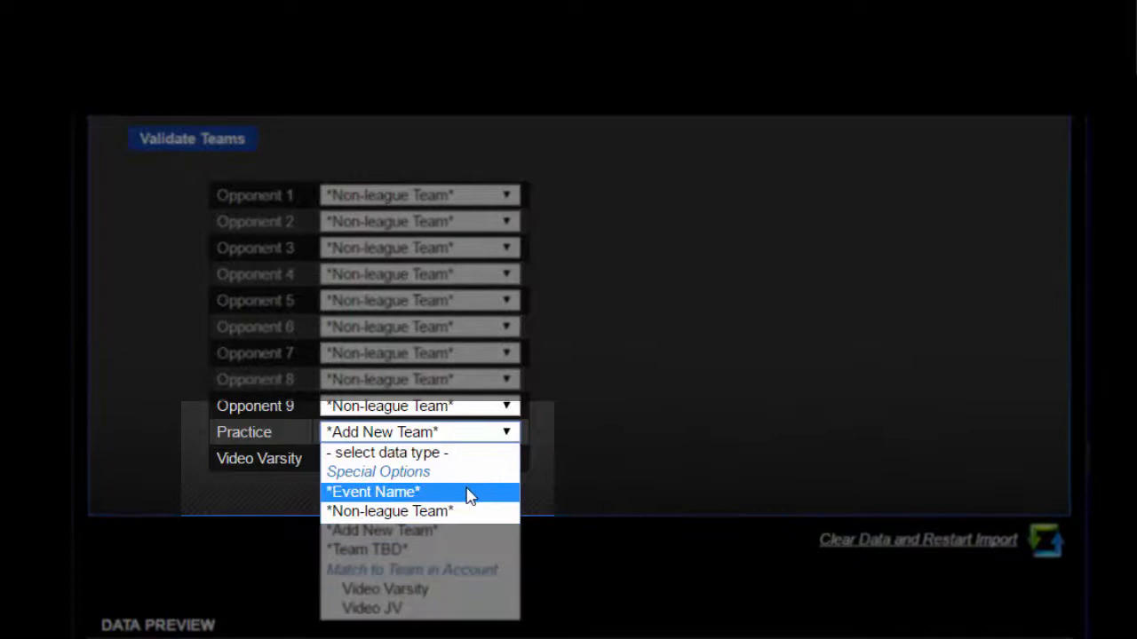
left_click(373, 491)
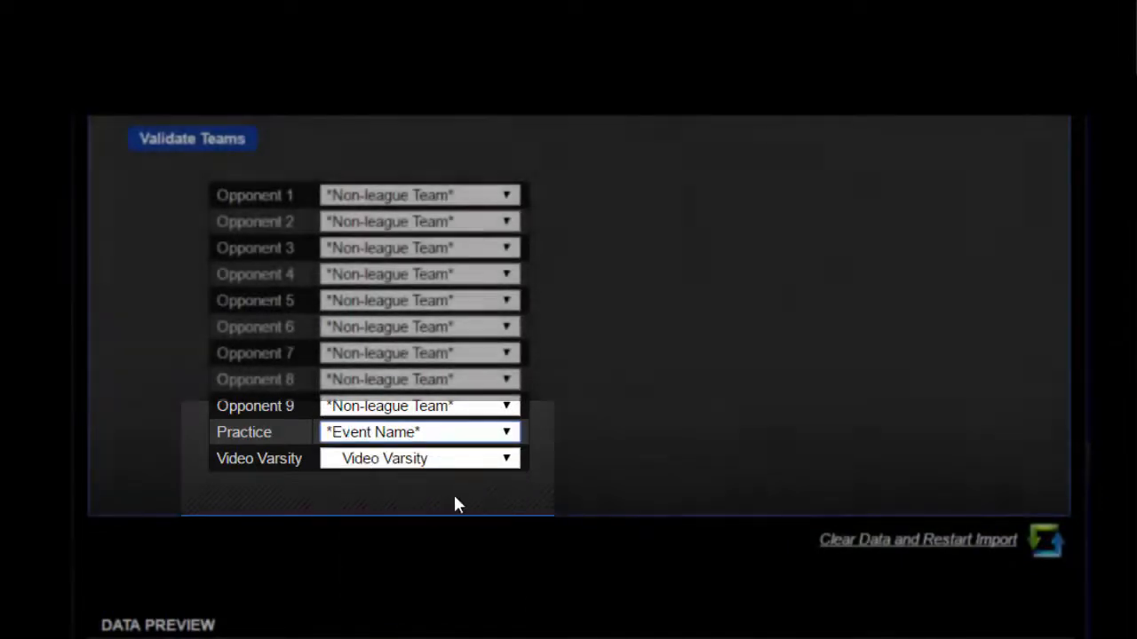
left_click(506, 459)
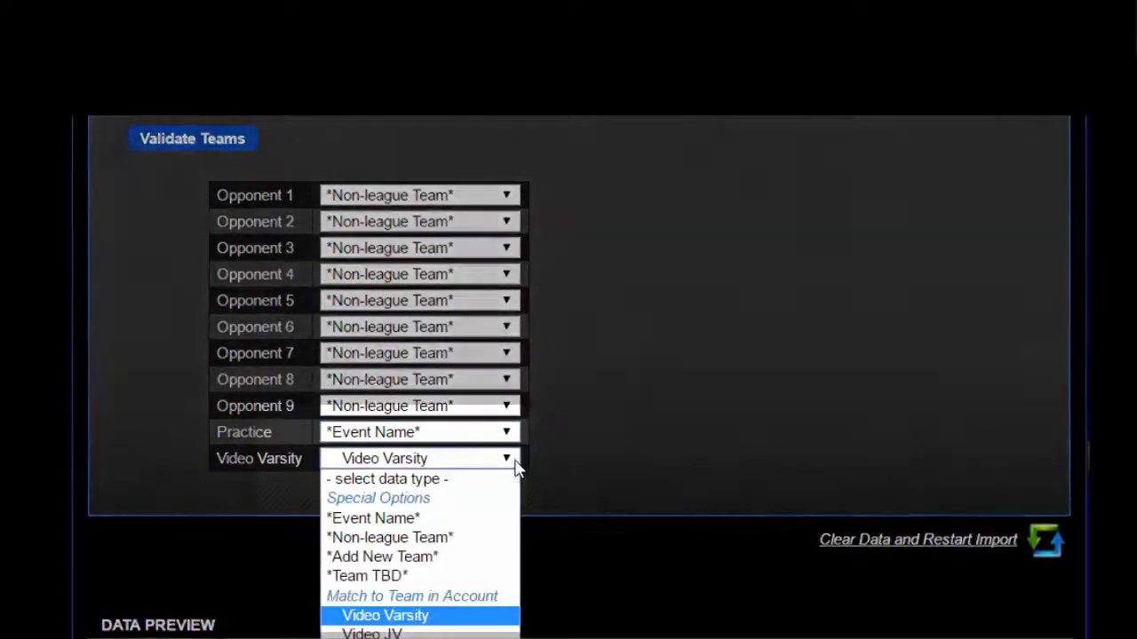
left_click(384, 558)
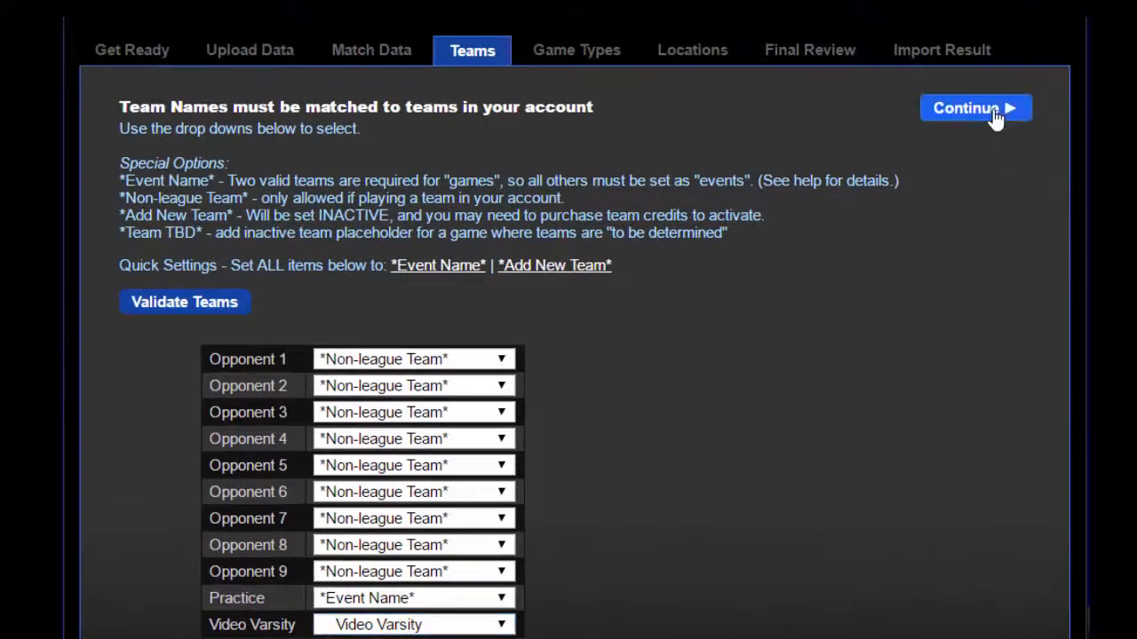
left_click(973, 108)
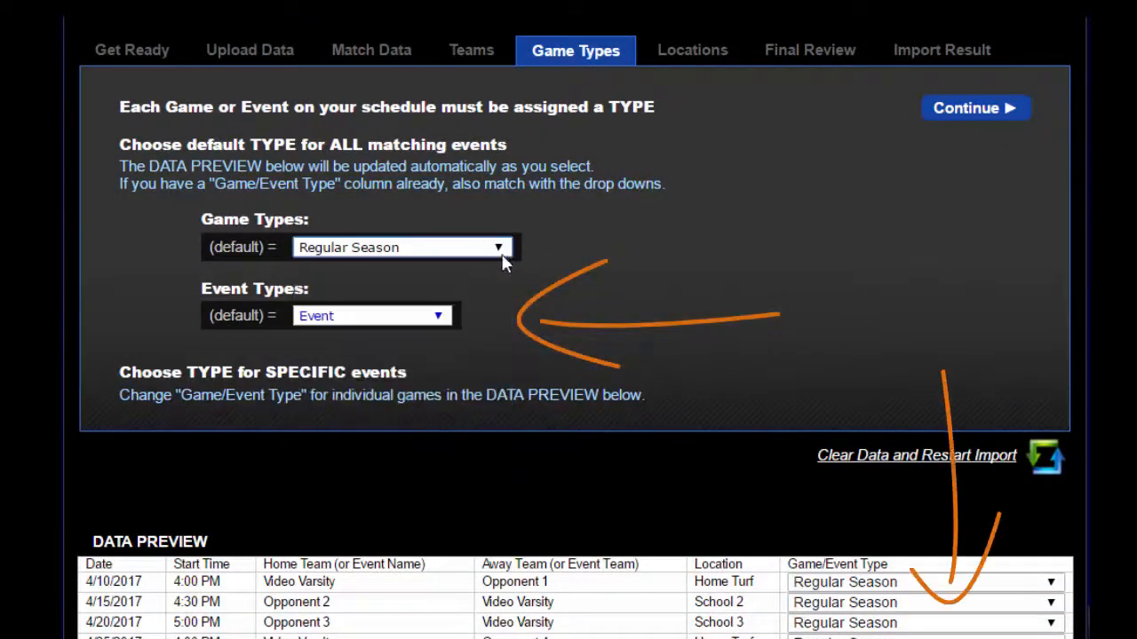
Set the default event type to Practice, leaving games as Regular Season, and continue to locations.
left_click(437, 316)
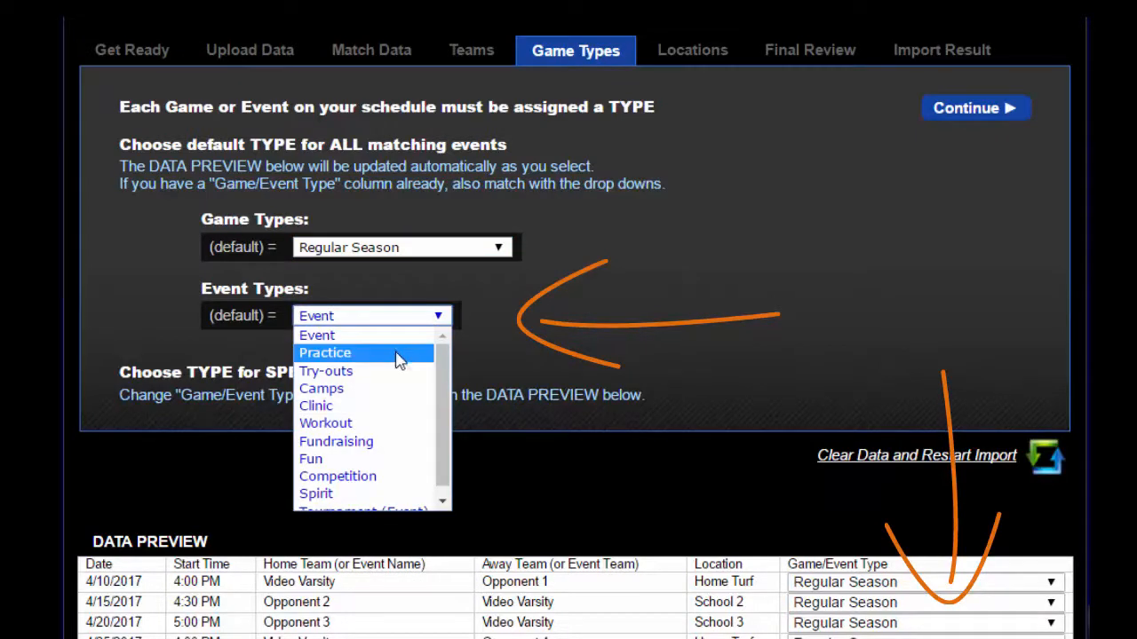
left_click(325, 352)
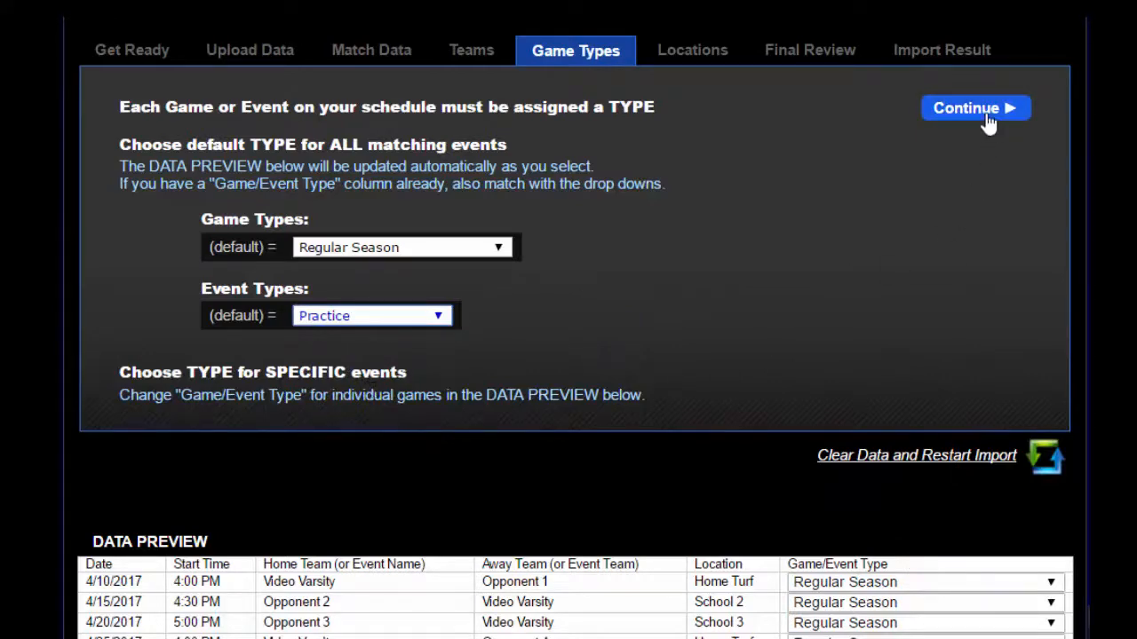
left_click(973, 109)
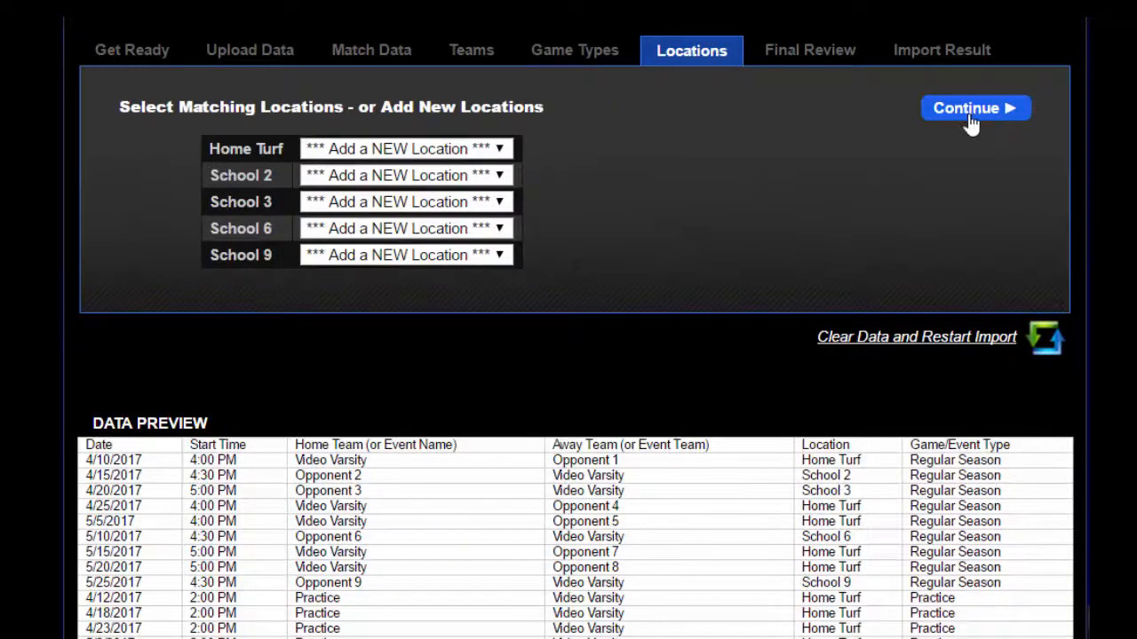
mouse_move(501, 149)
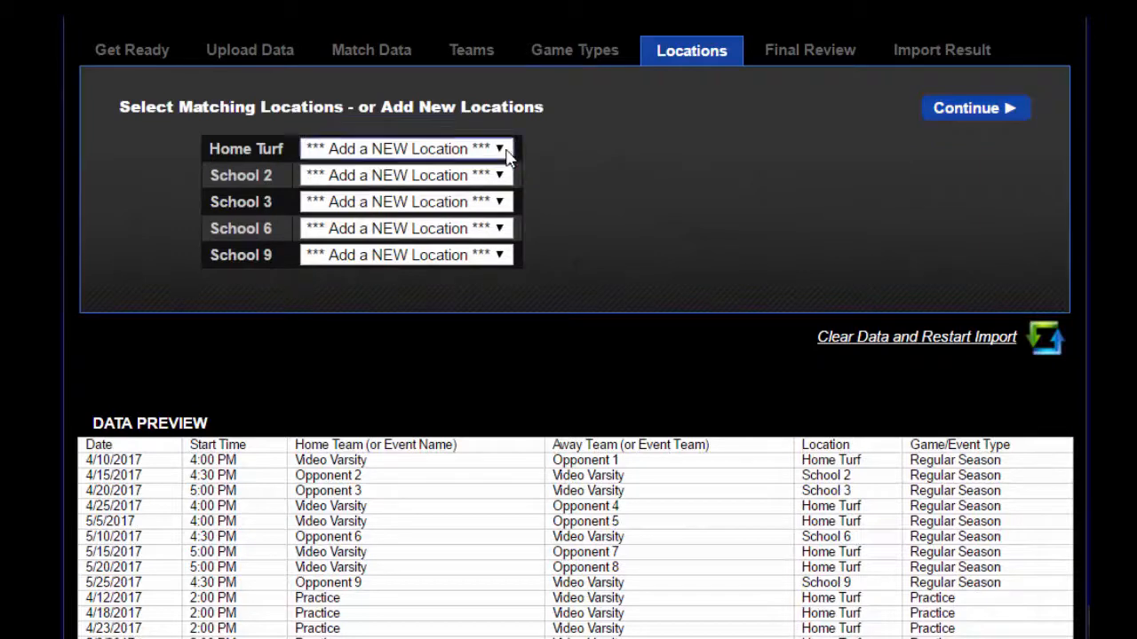
mouse_move(483, 305)
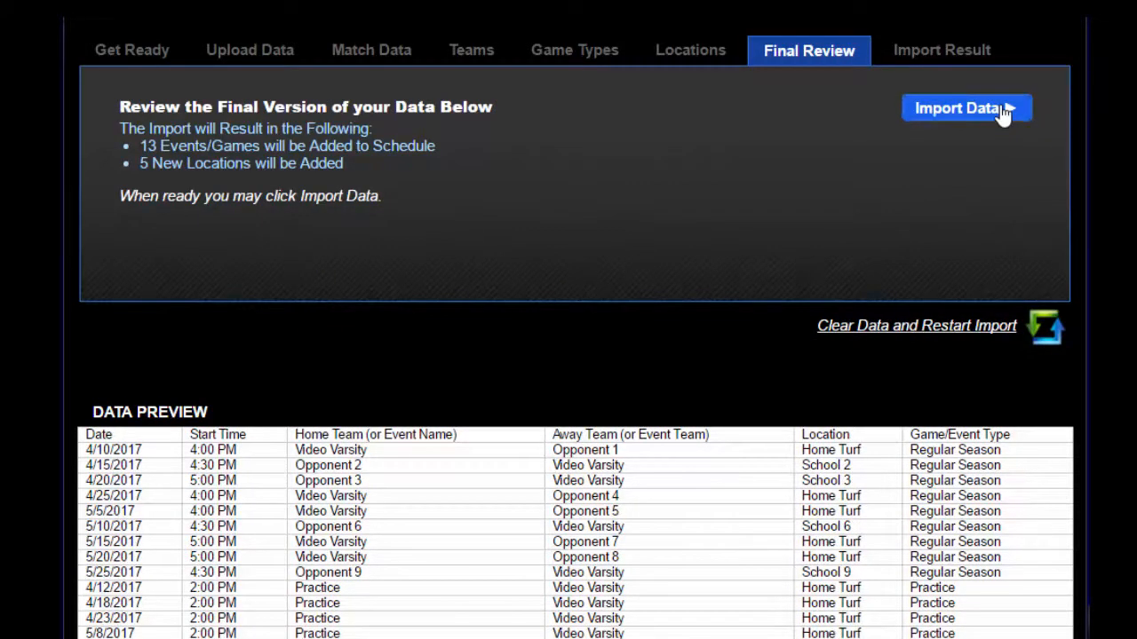
Import the 13 events/games with all five locations added as new on Final Review.
left_click(966, 109)
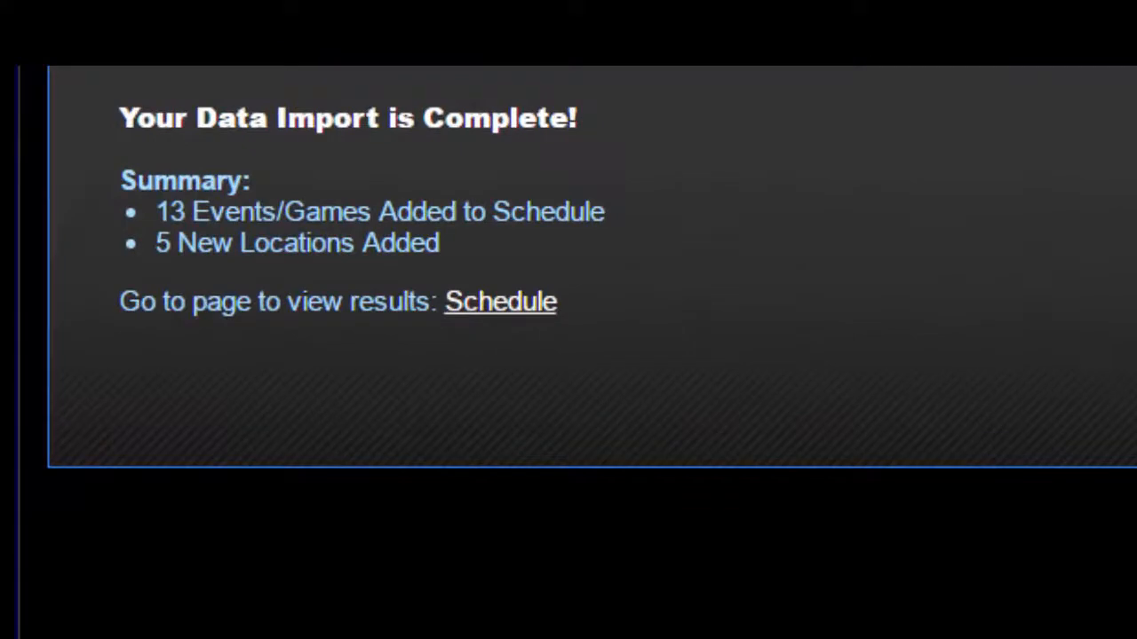